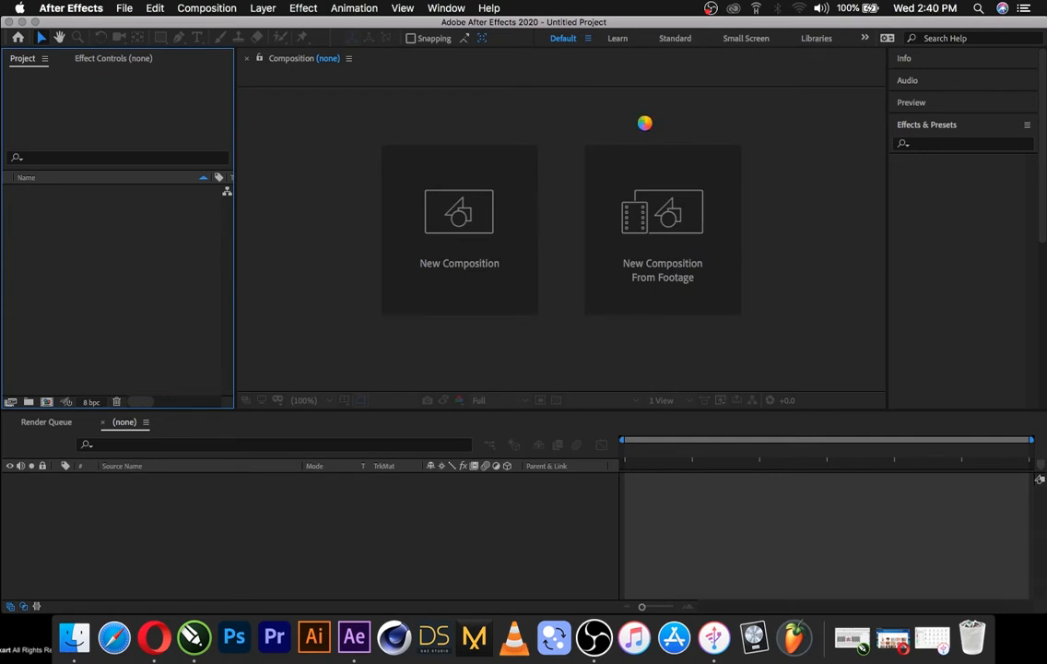
pyautogui.moveTo(579, 222)
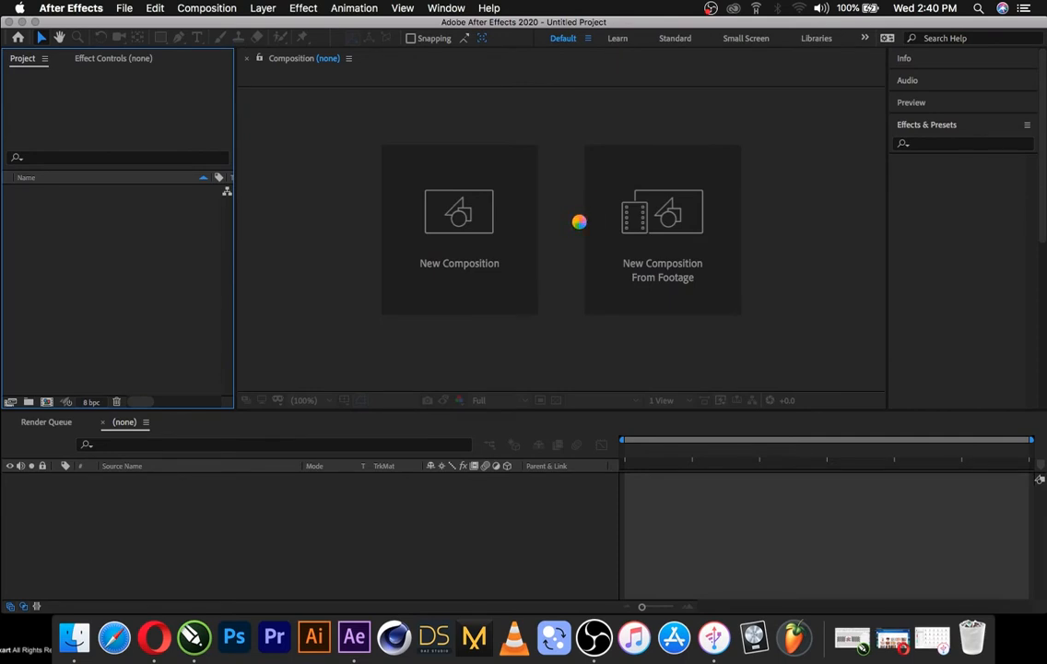
pyautogui.moveTo(344, 215)
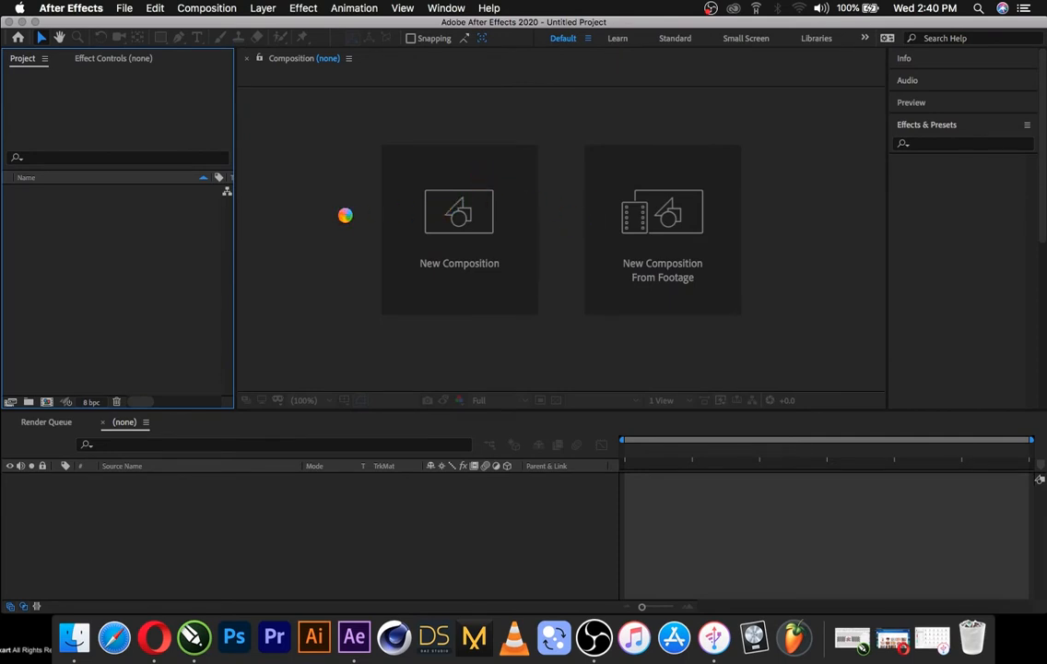
pyautogui.moveTo(270, 221)
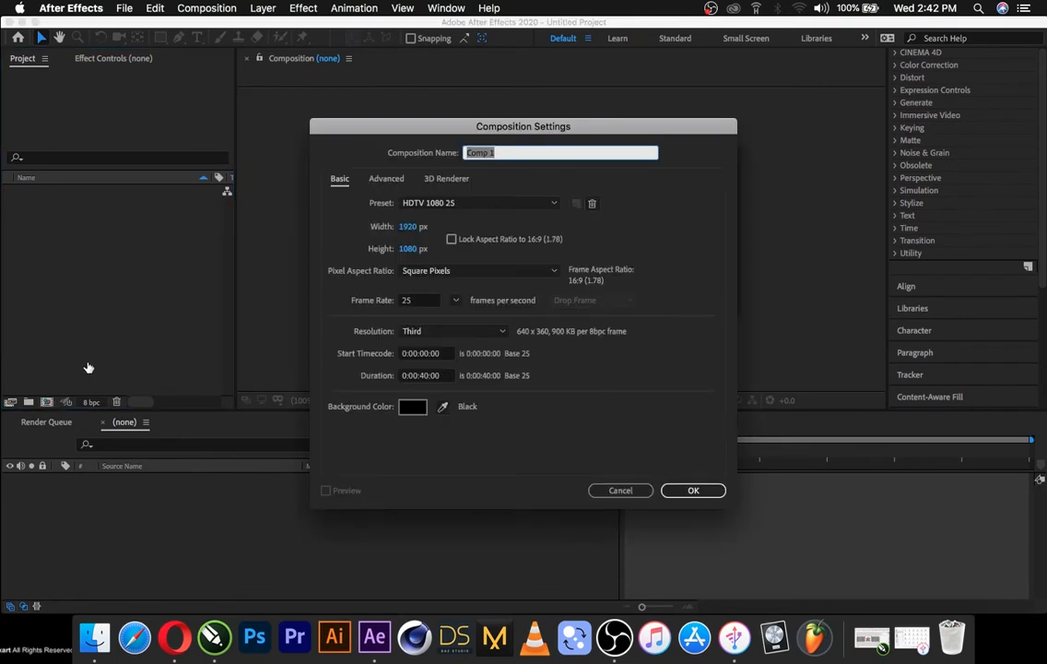
# Set Comp 1 to 1000 × 1000 px with a duration of 0:00:30:00.
pyautogui.click(413, 226)
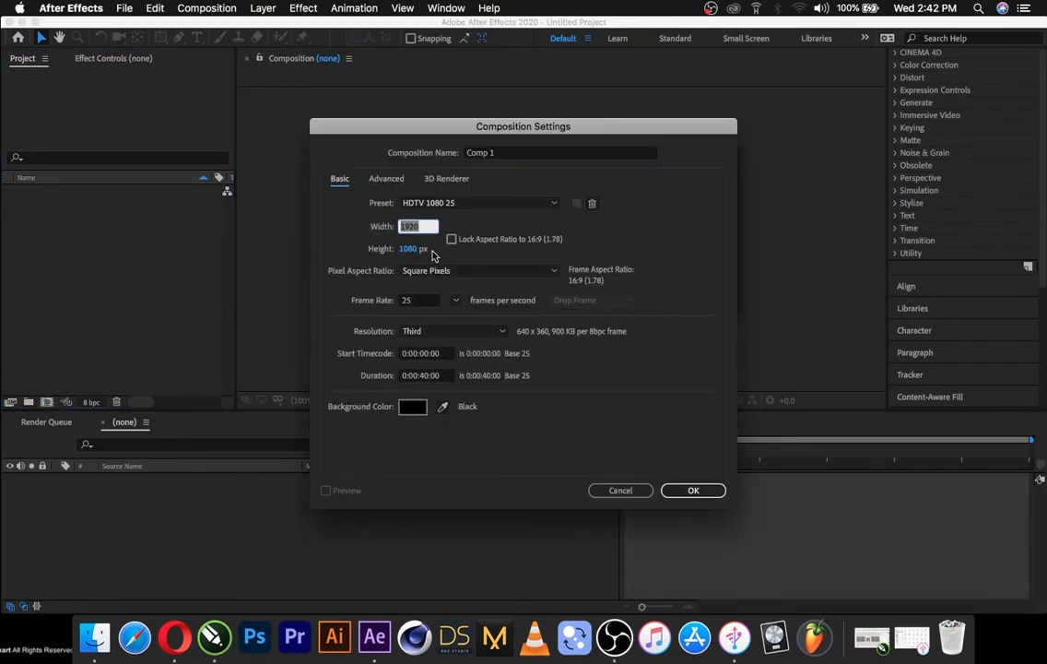
pyautogui.write('1000')
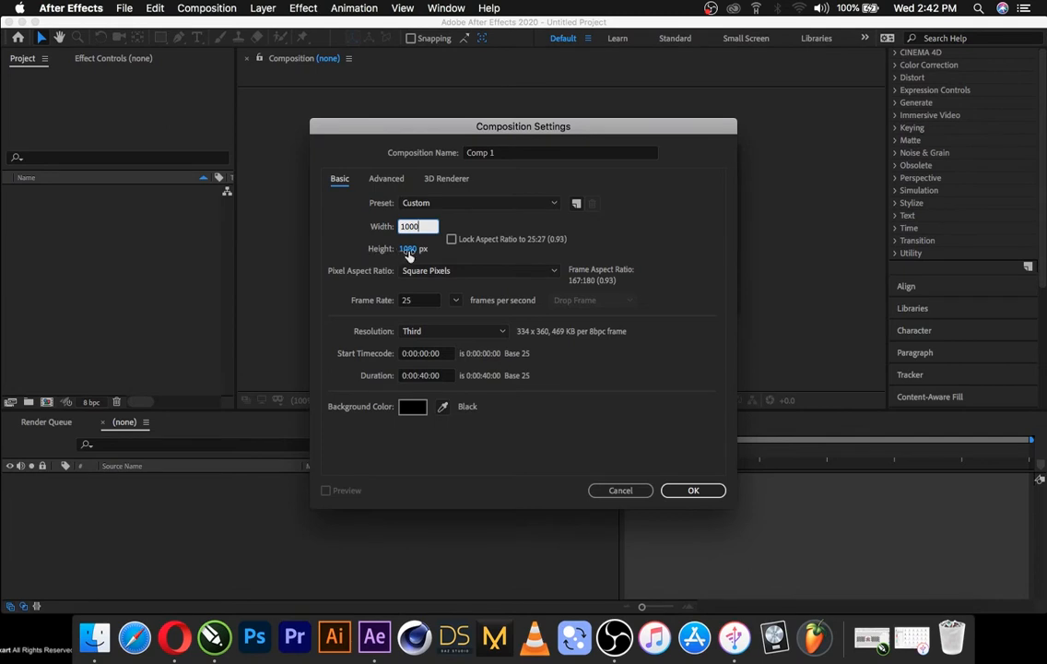
pyautogui.write('100')
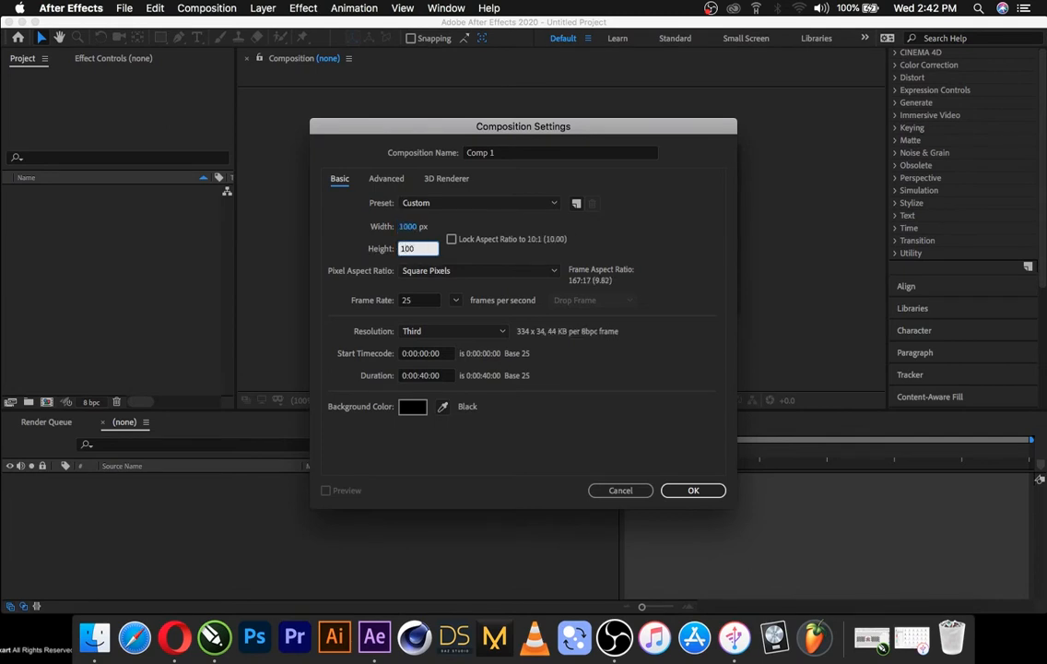
pyautogui.write('1000')
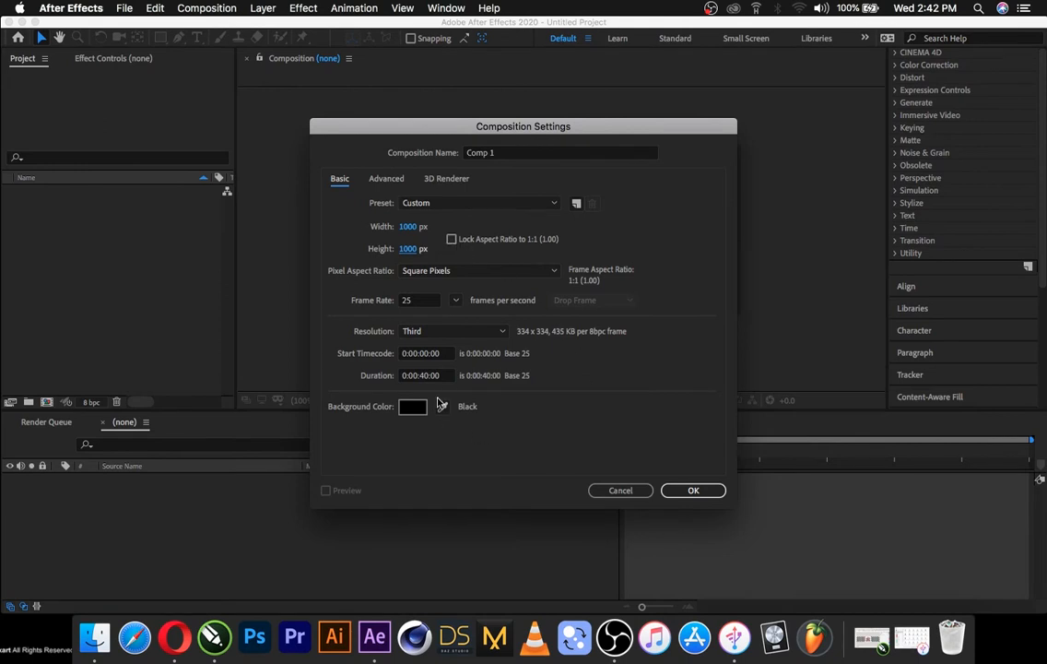
pyautogui.moveTo(441, 394)
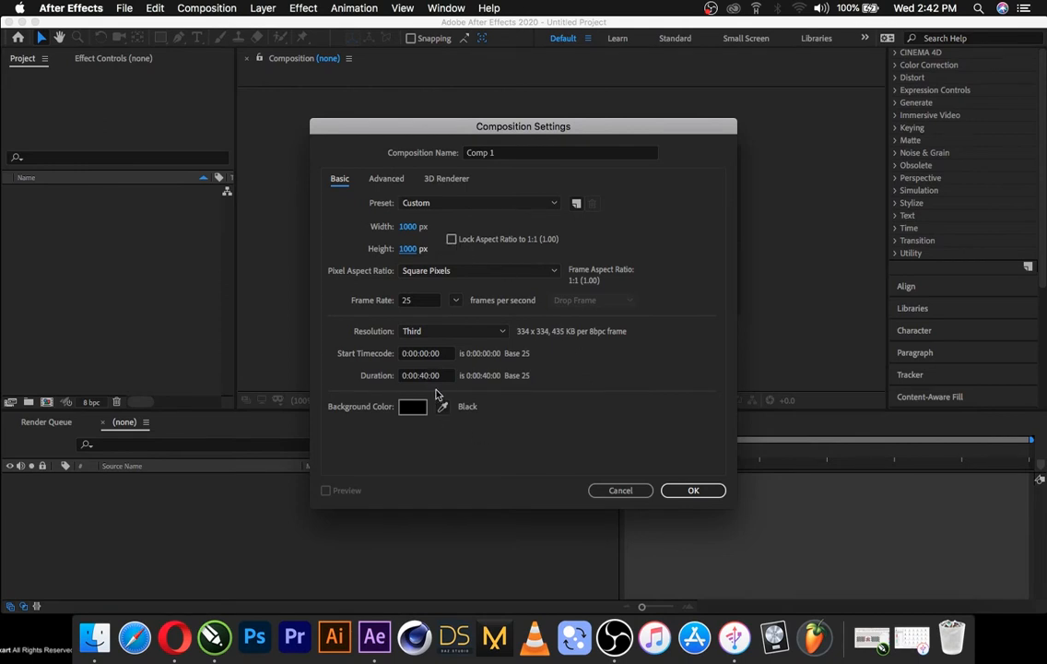
pyautogui.moveTo(433, 374)
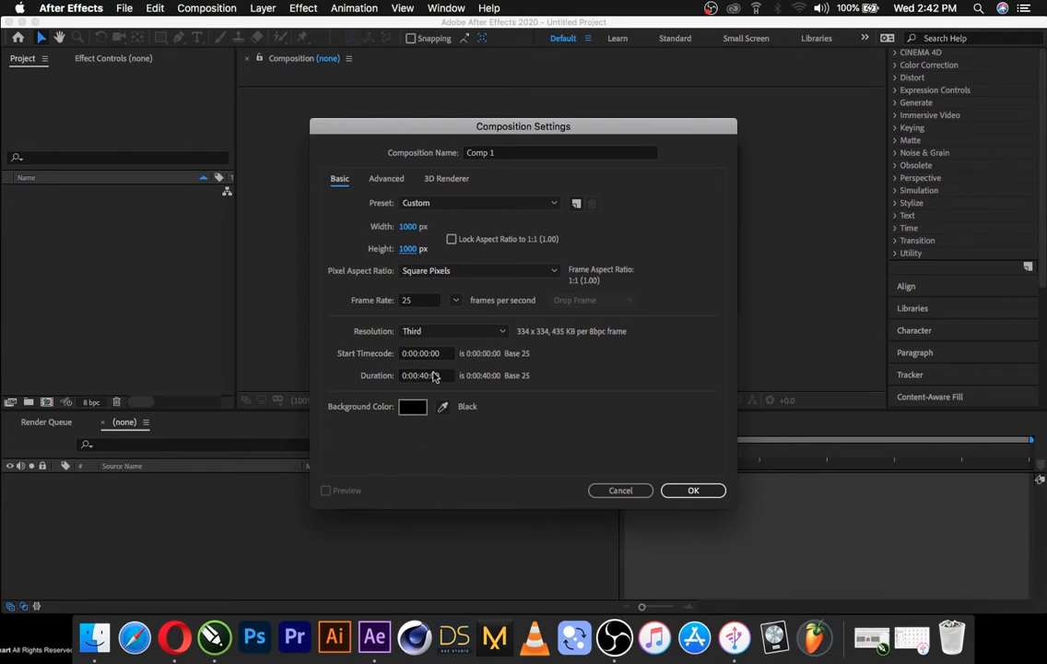
pyautogui.click(424, 375)
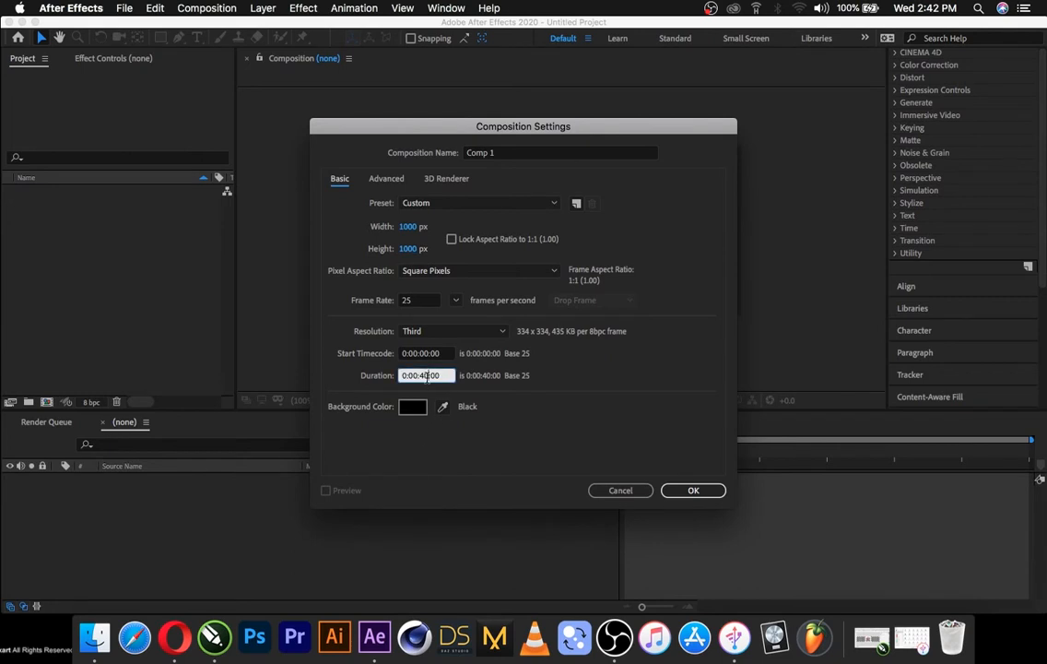
pyautogui.write('0:00:30:00')
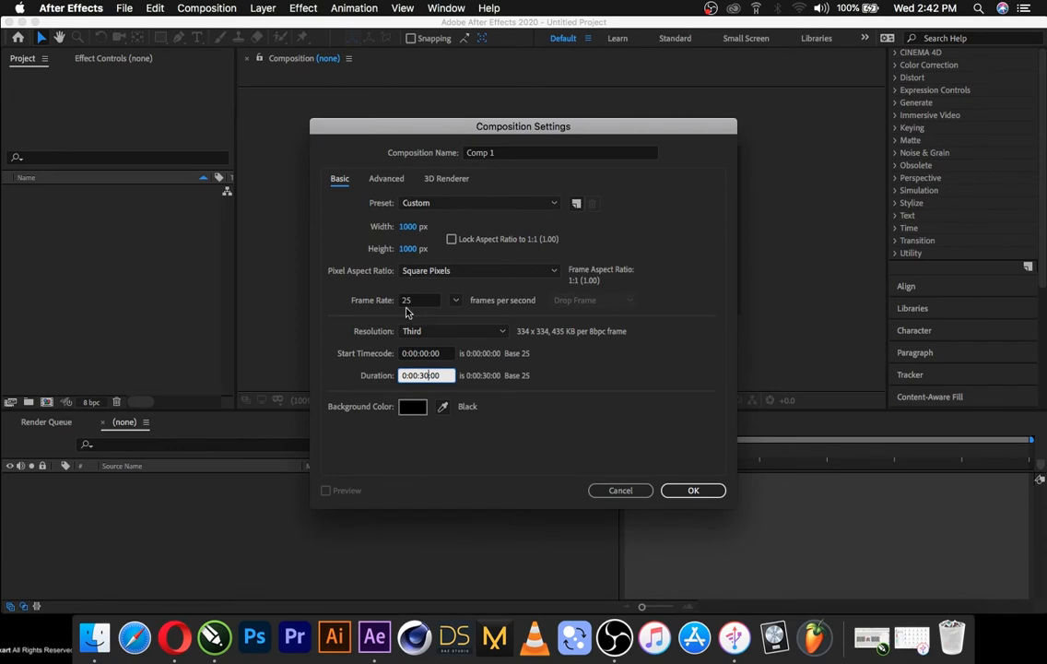
pyautogui.moveTo(647, 453)
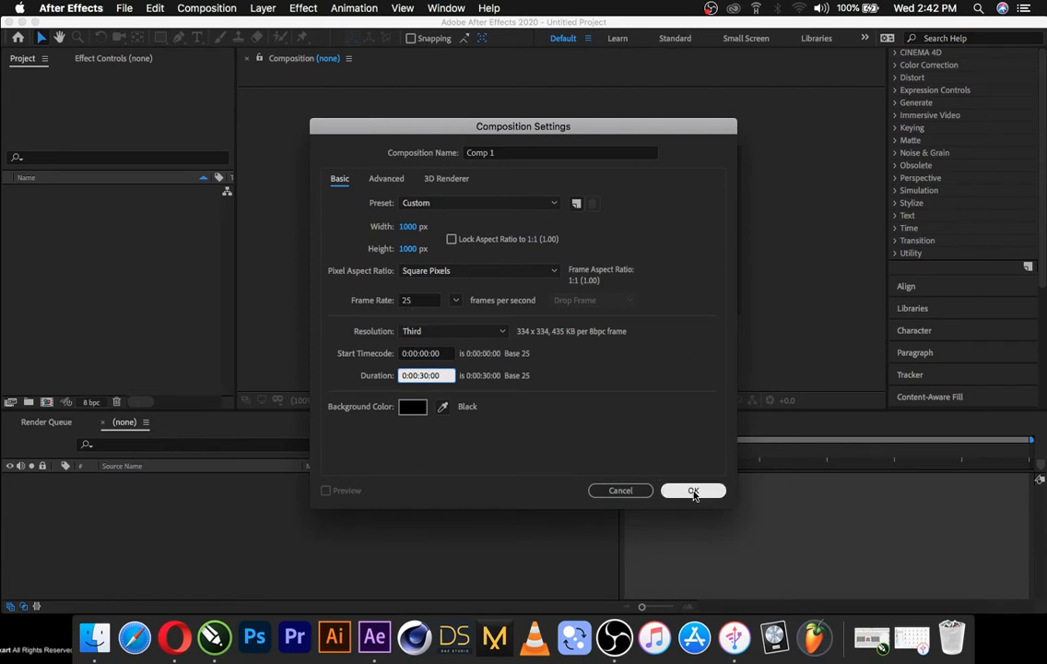
# Confirm the square comp settings and add Woara 1.jpg to the project and Comp 1.
pyautogui.click(693, 489)
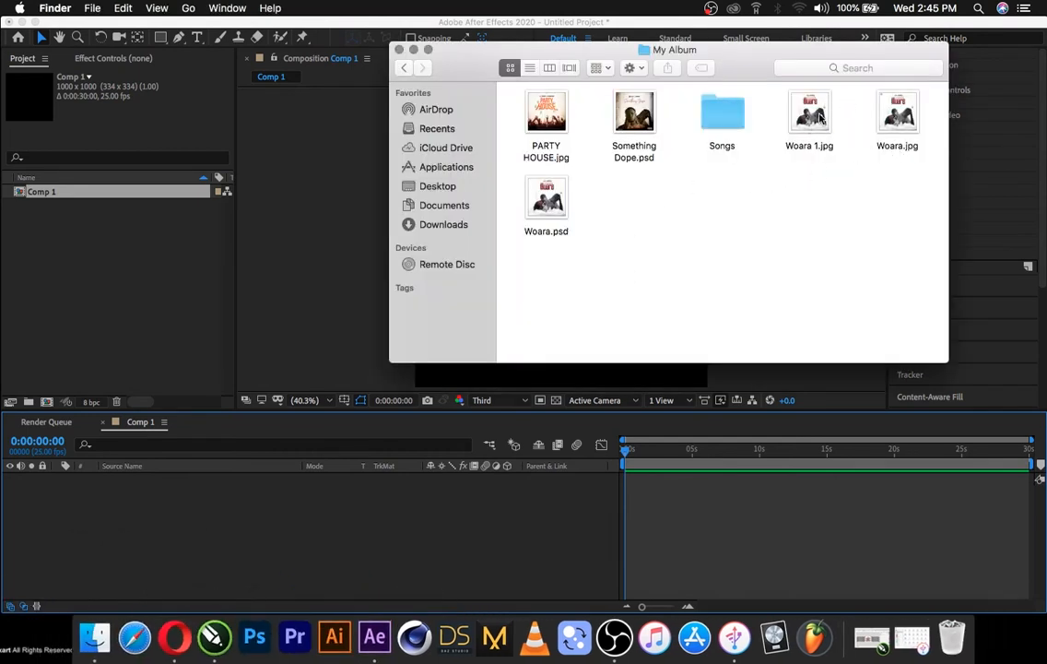
pyautogui.moveTo(809, 113); pyautogui.dragTo(69, 304)
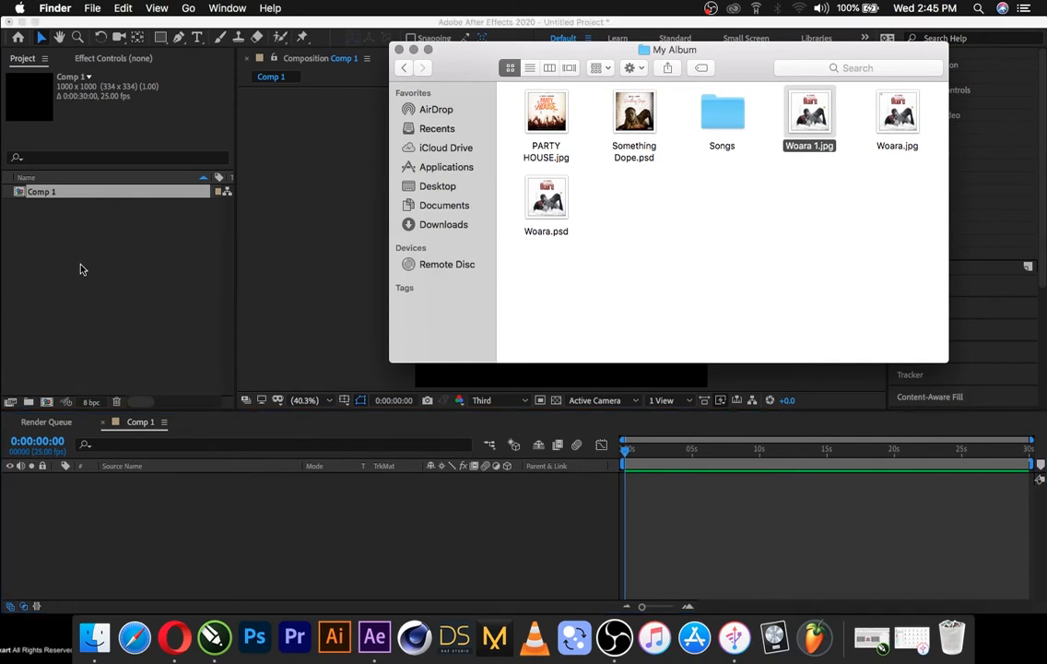
pyautogui.moveTo(97, 238)
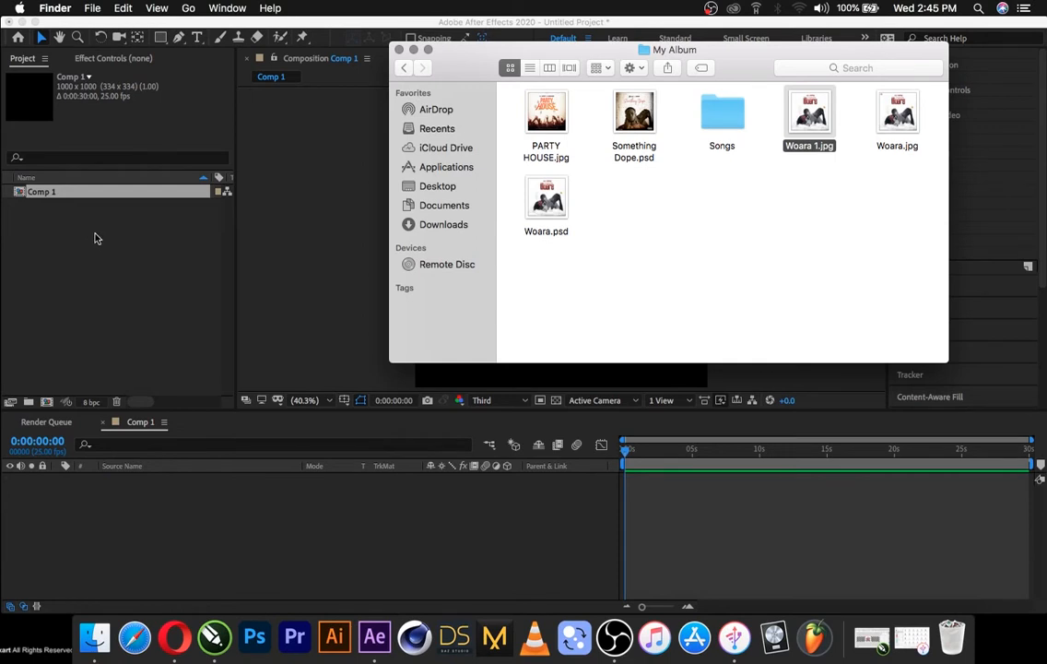
pyautogui.moveTo(201, 284)
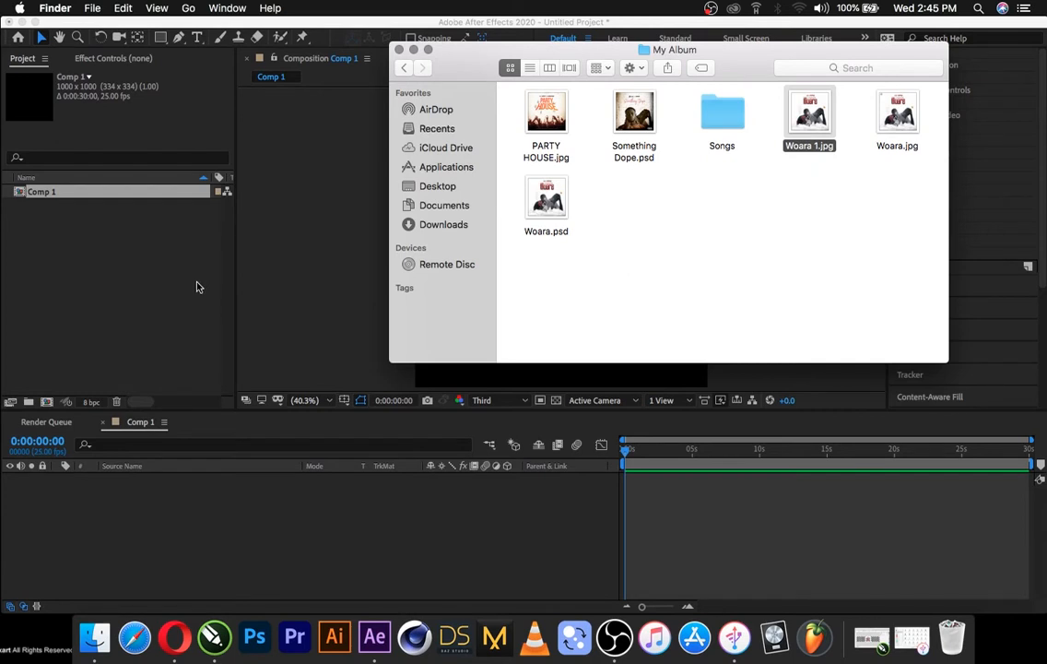
pyautogui.moveTo(809, 110); pyautogui.dragTo(180, 258)
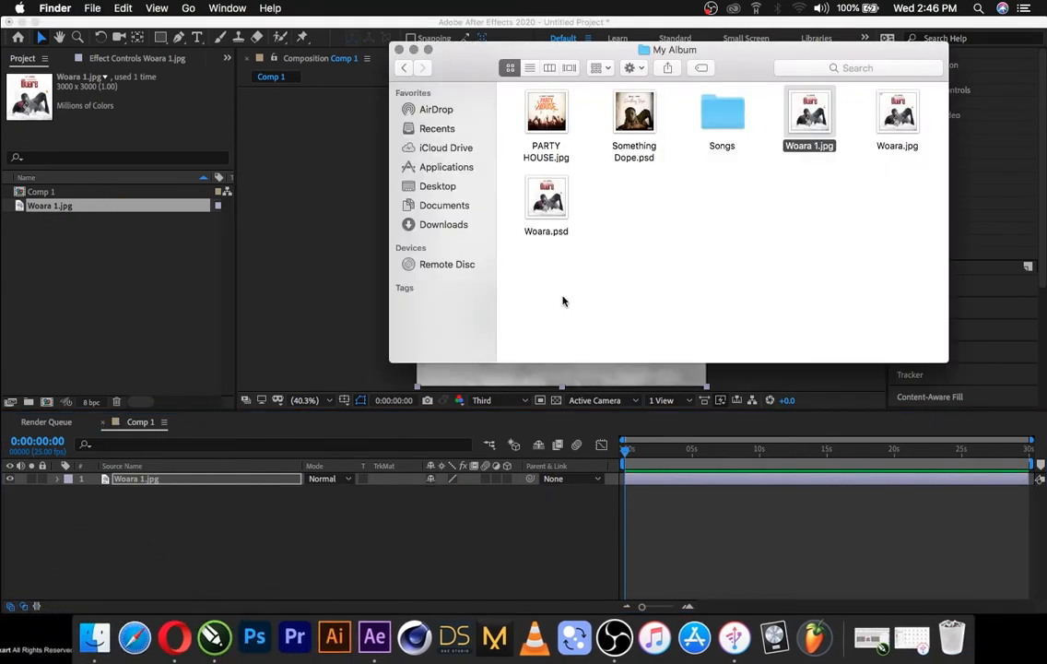
# From the Songs folder, add MORRISON Woara.mp3 to Comp 1 as a second layer.
pyautogui.doubleClick(722, 112)
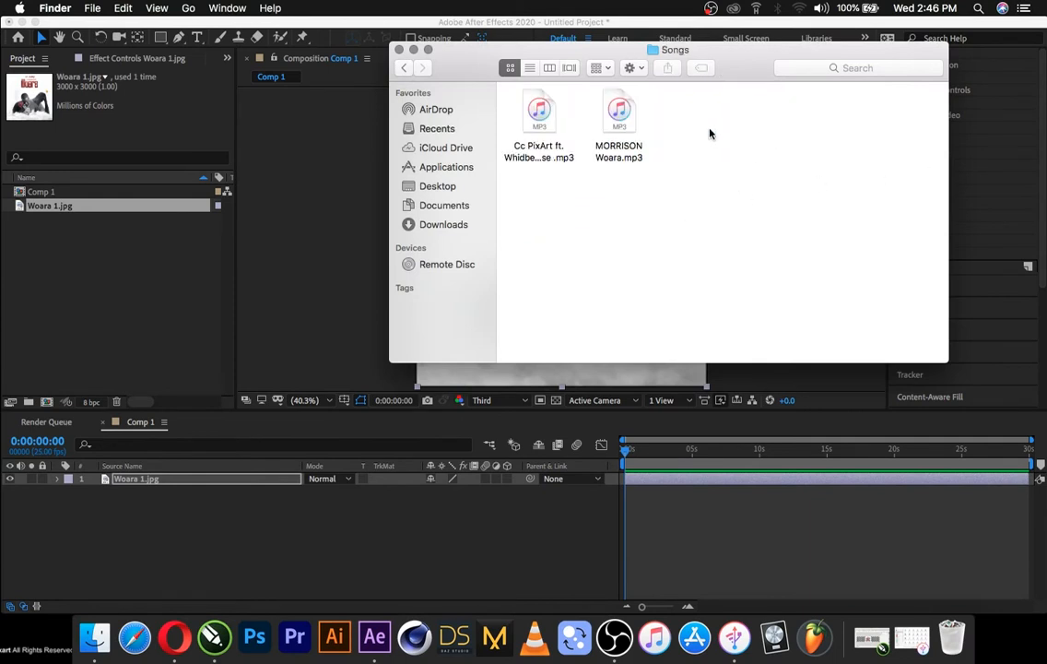
pyautogui.moveTo(619, 110); pyautogui.dragTo(97, 286)
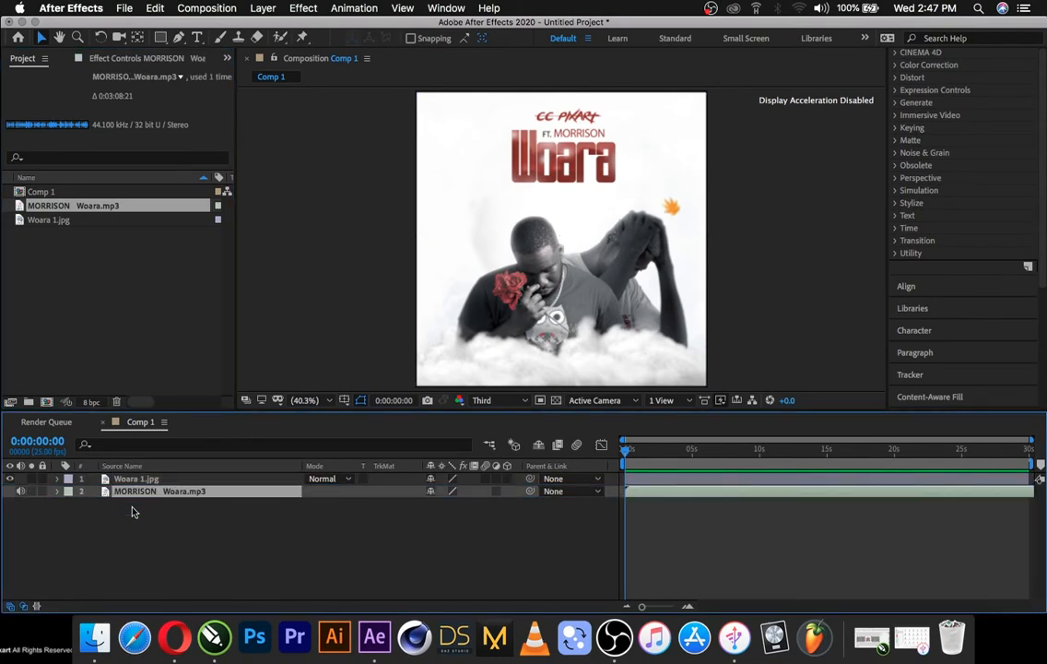
pyautogui.moveTo(154, 505)
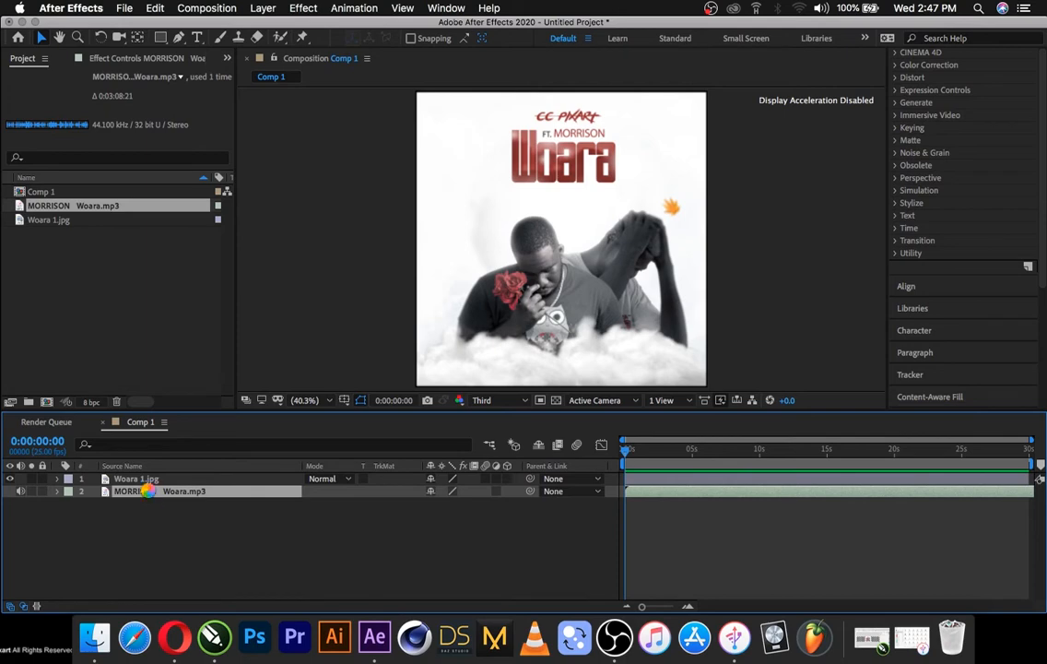
# Pre-compose the MORRISON Woara.mp3 layer into a new composition named Sound.
pyautogui.rightClick(148, 491)
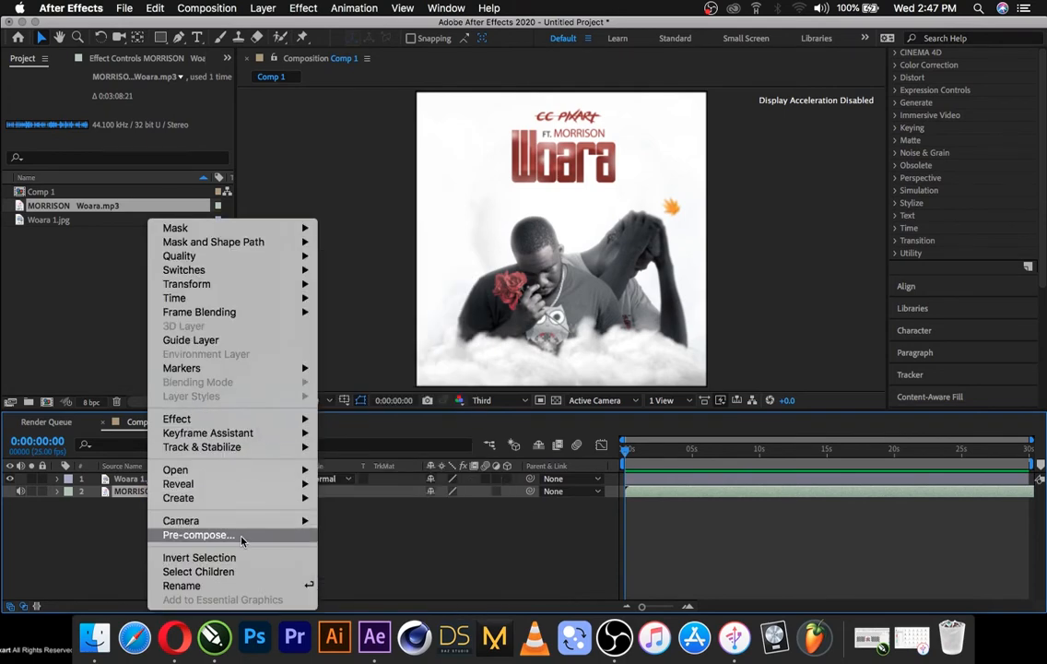
pyautogui.click(198, 535)
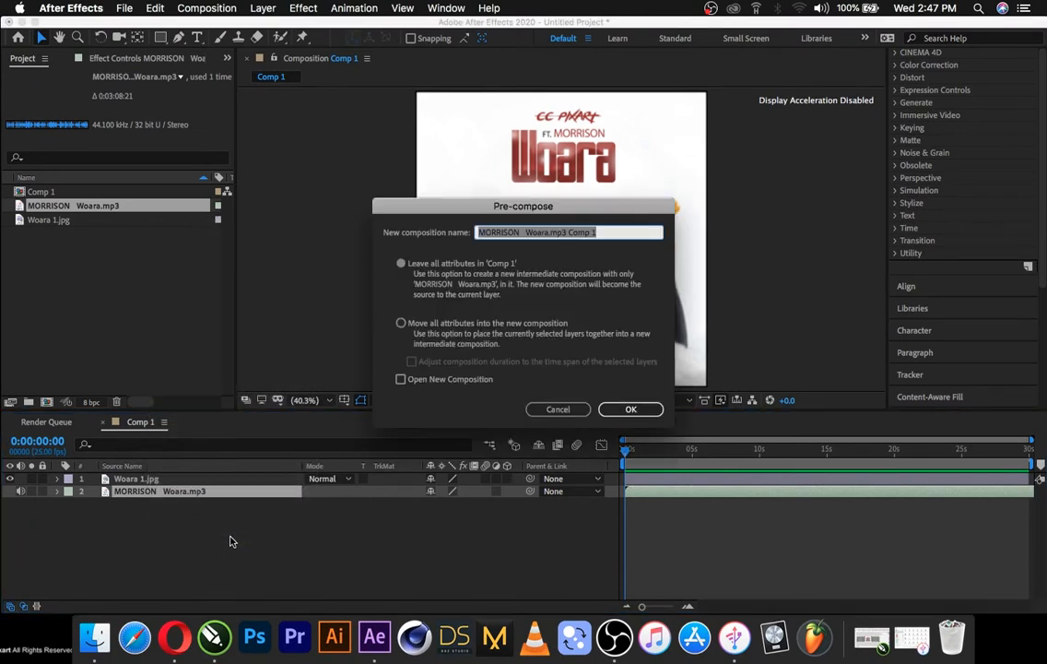
pyautogui.moveTo(668, 301)
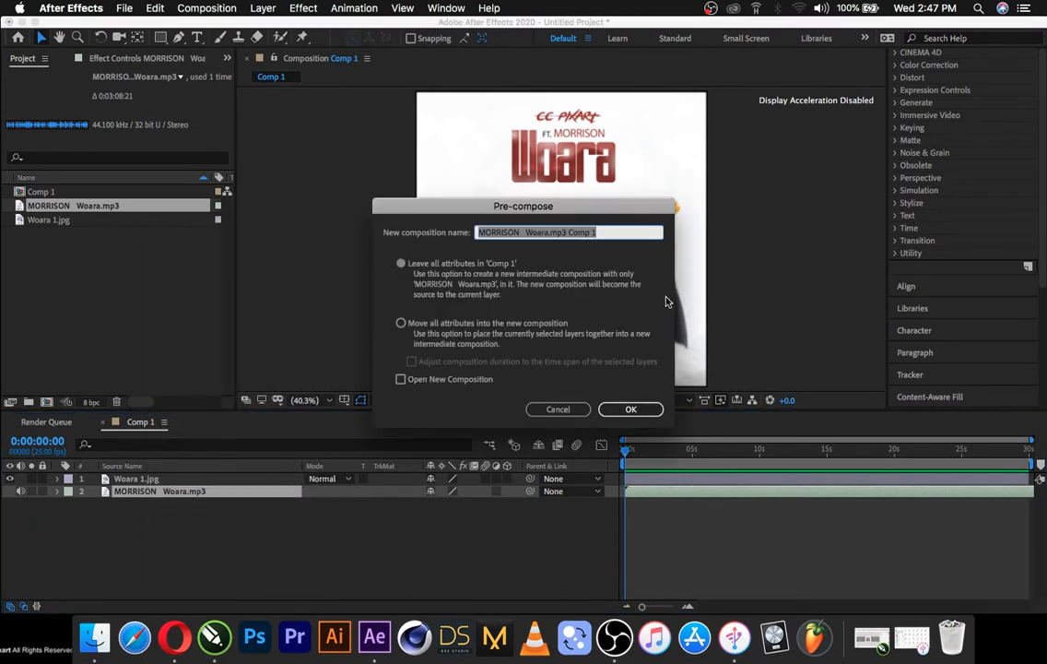
pyautogui.write('Sound')
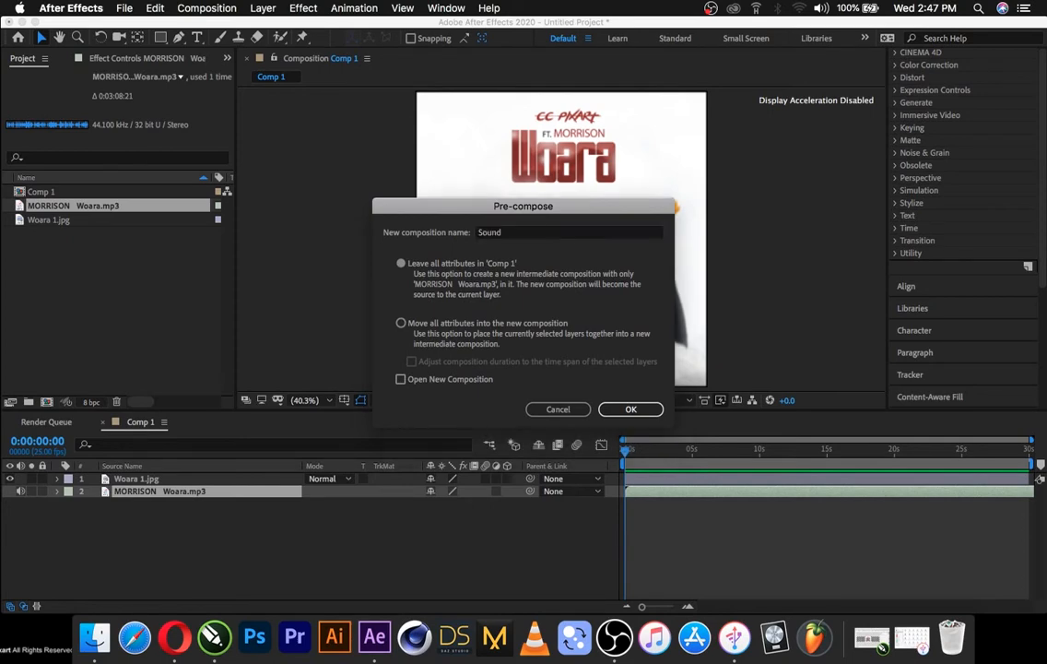
pyautogui.click(630, 408)
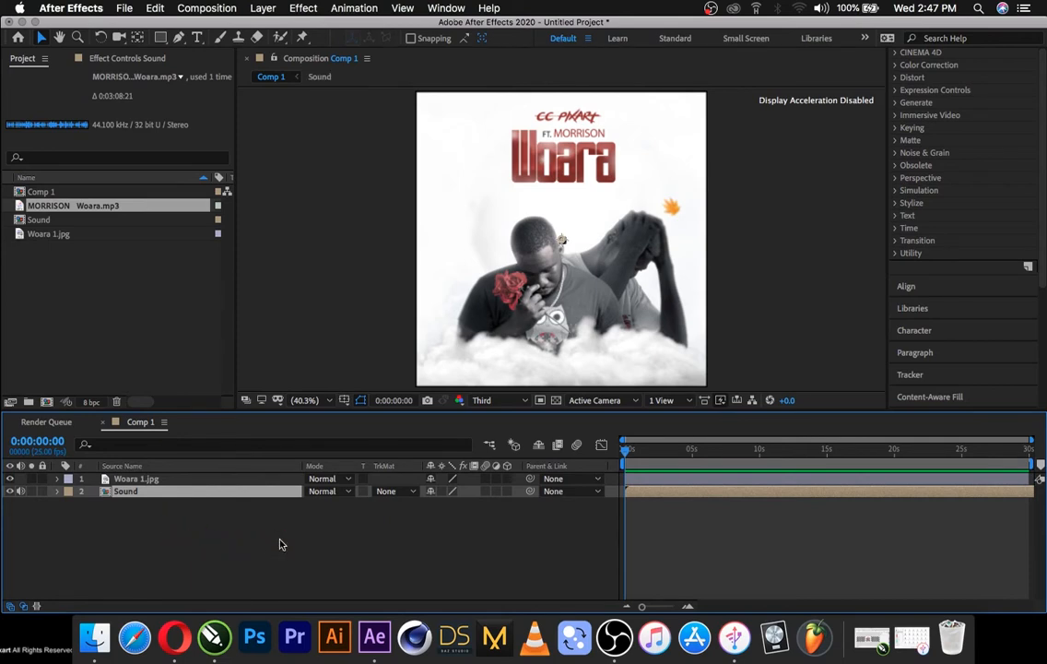
# Create a new 1000 × 1000 solid layer named Spectrum in Comp 1.
pyautogui.rightClick(282, 544)
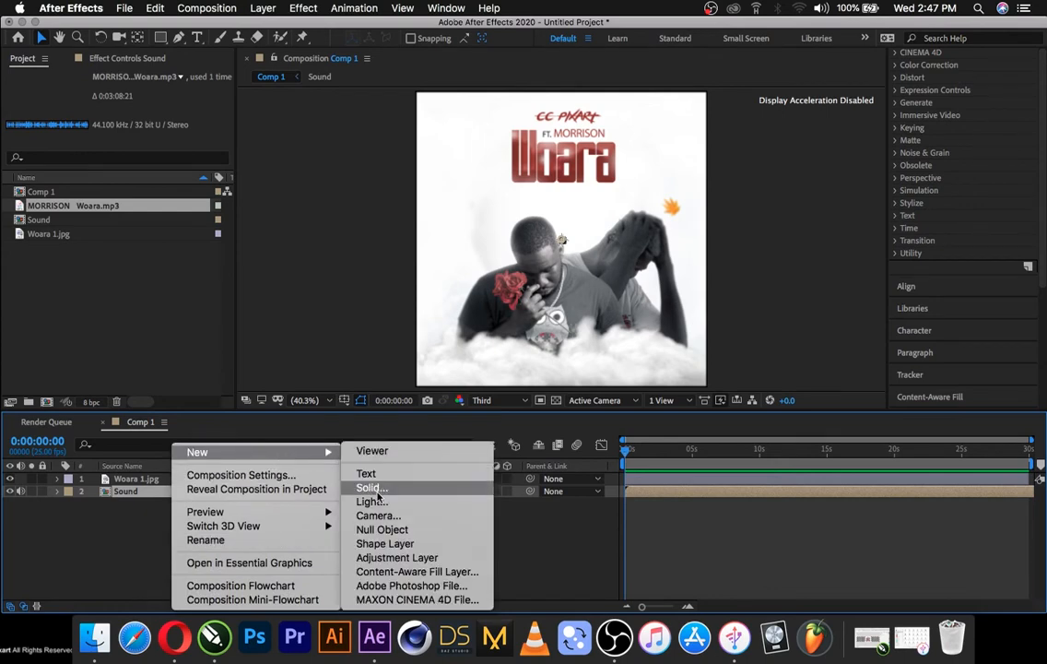
pyautogui.click(369, 488)
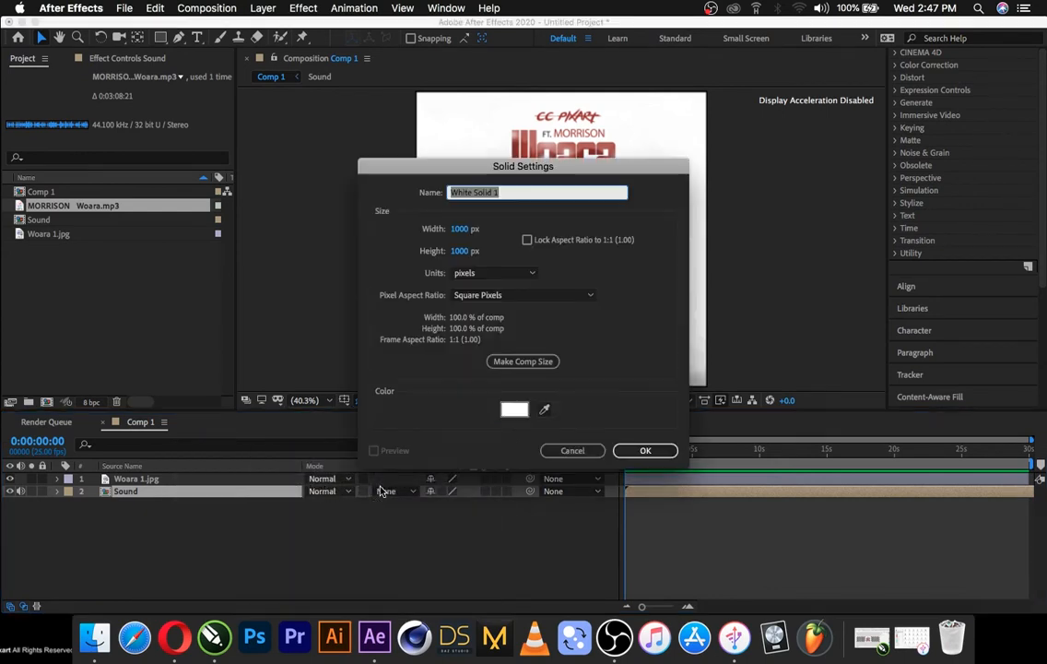
pyautogui.moveTo(335, 513)
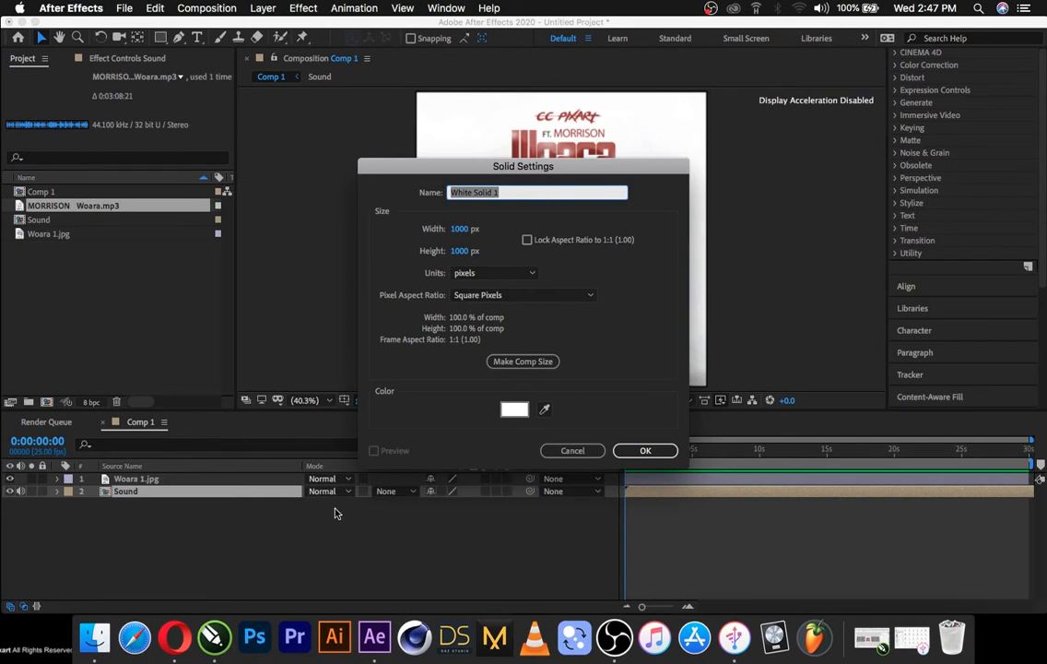
pyautogui.moveTo(538, 222)
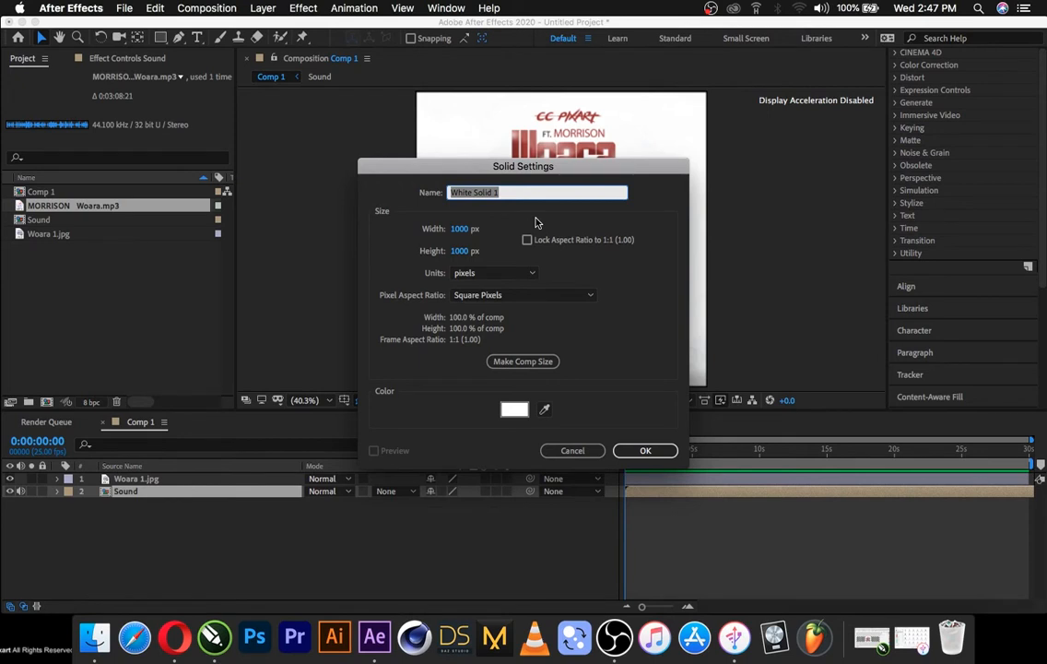
pyautogui.write('Spectrum')
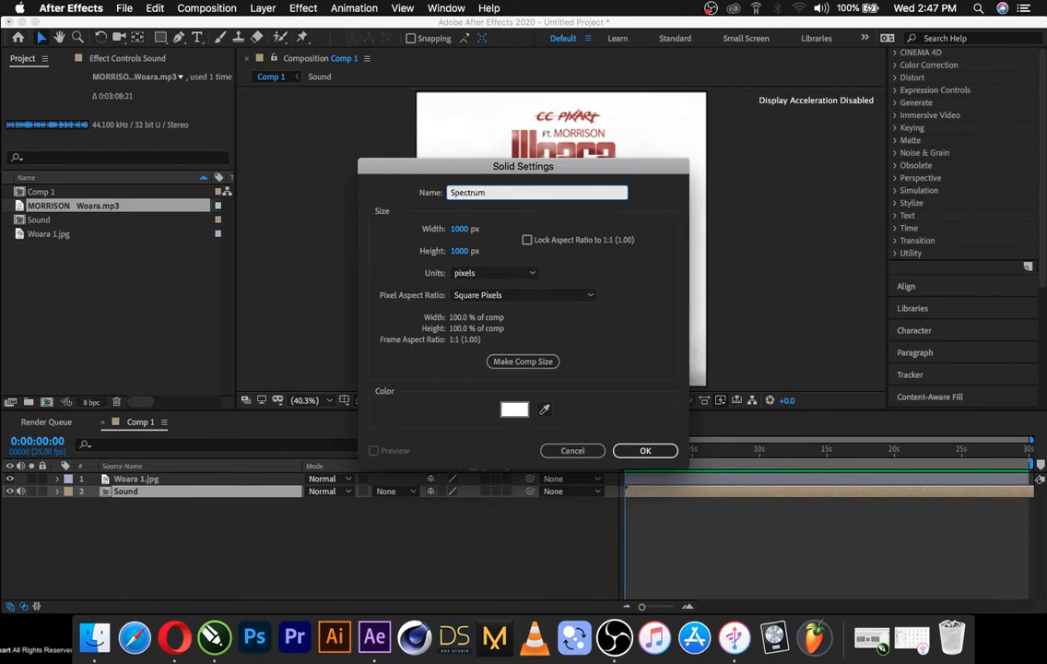
pyautogui.click(645, 450)
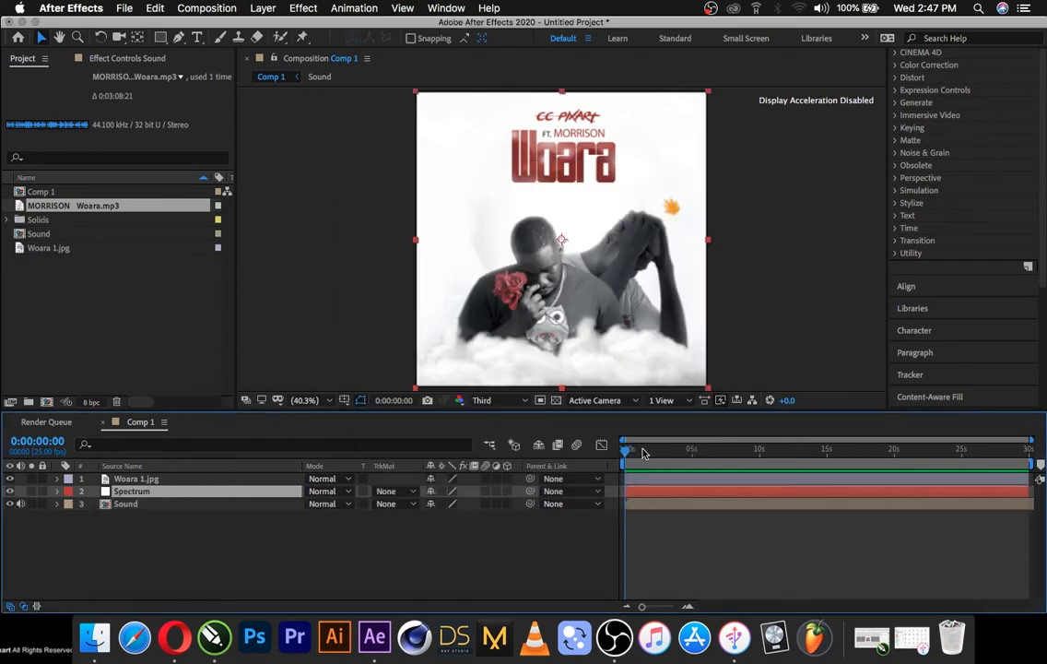
# Reorder layers: Spectrum on top, Sound second, Woara 1.jpg at the bottom.
pyautogui.click(132, 490)
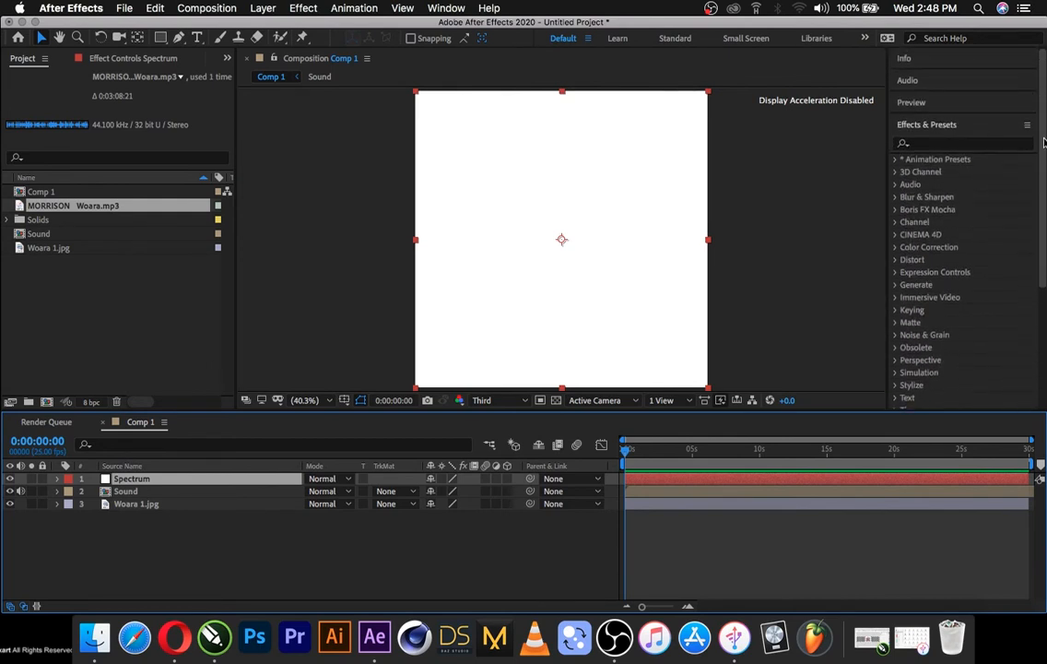
pyautogui.scroll(-3)
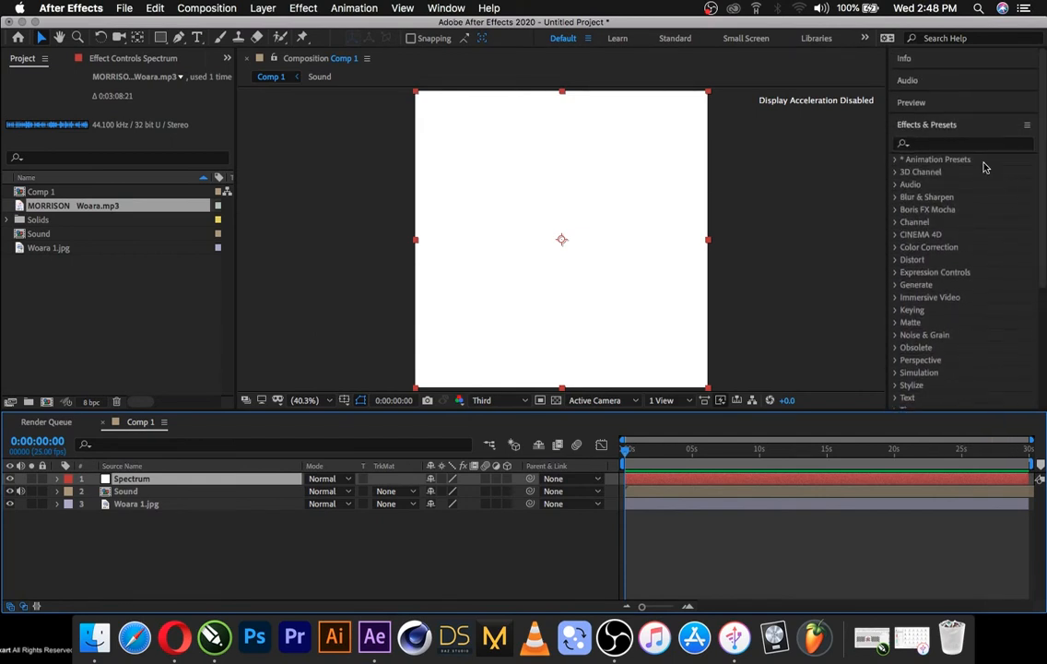
pyautogui.click(959, 143)
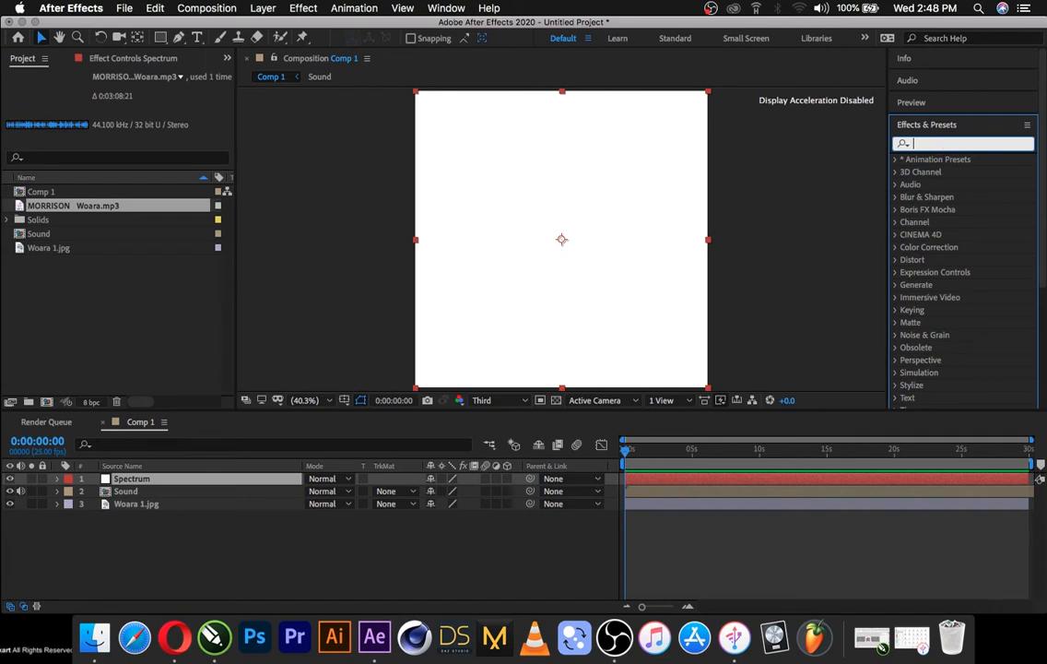
# Search 'spect' and apply Generate > Audio Spectrum to the Spectrum solid.
pyautogui.write('spect')
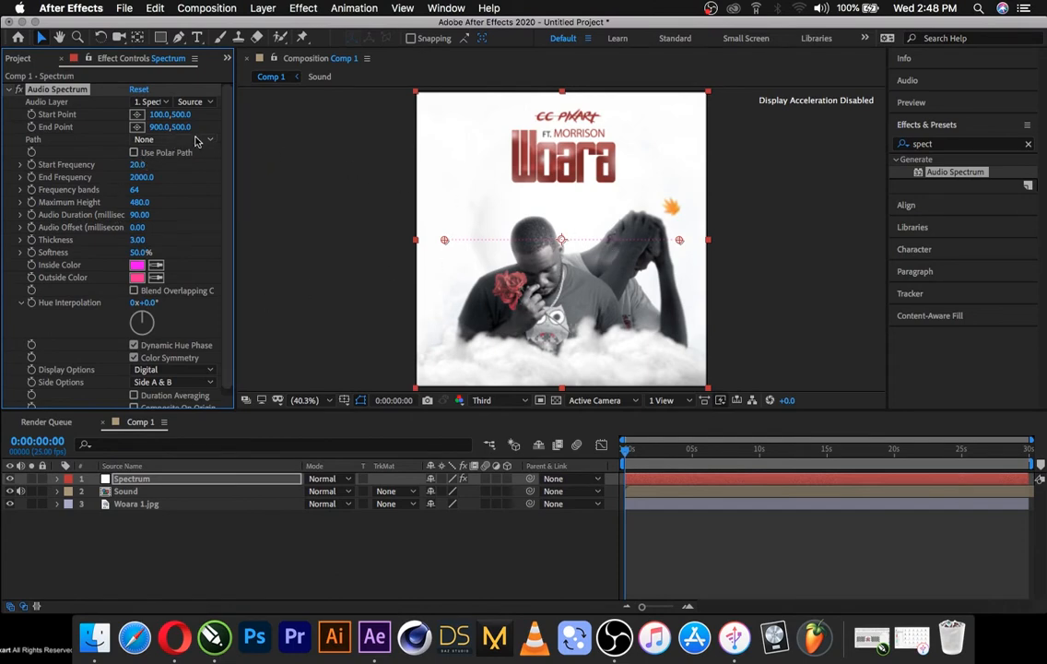
pyautogui.click(189, 102)
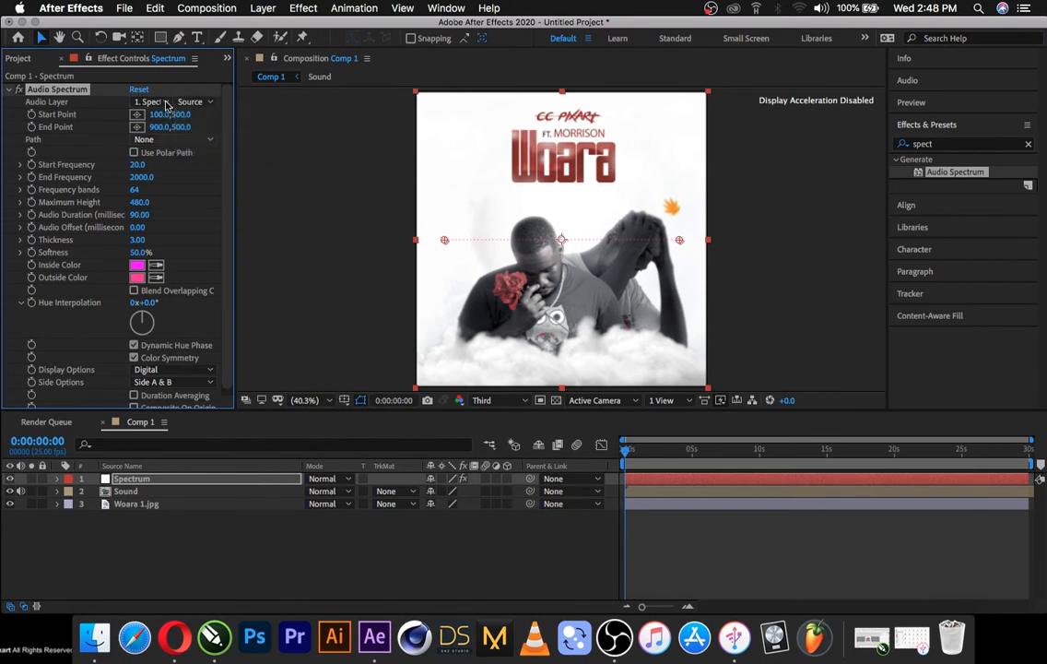
# Set Audio Layer to 2. Sound and sample the Woara title's red as Inside Color.
pyautogui.click(150, 101)
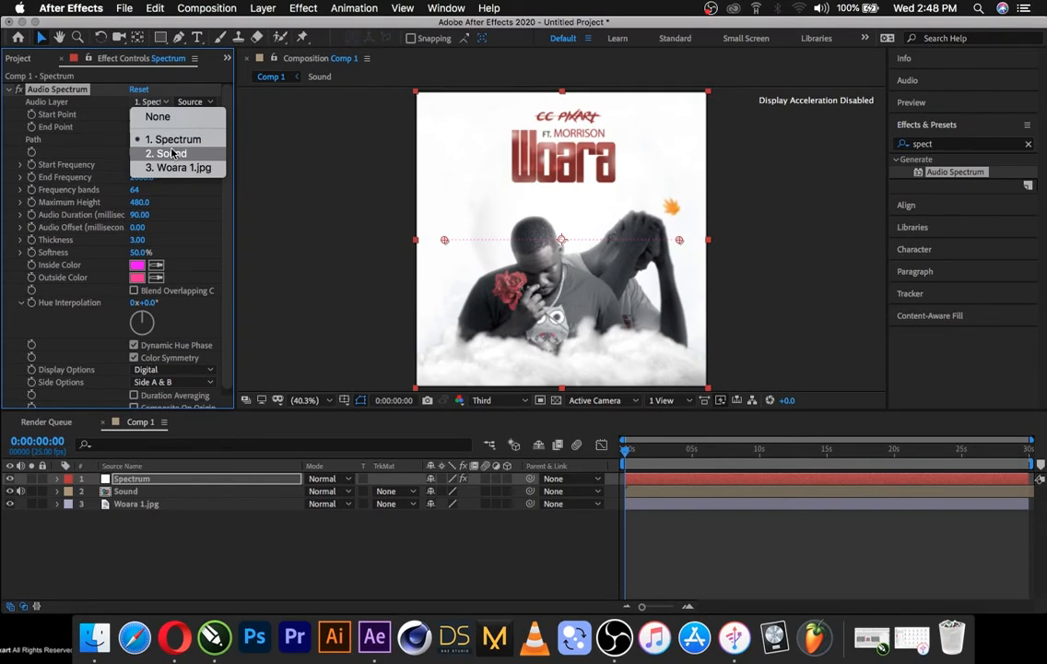
pyautogui.moveTo(174, 153)
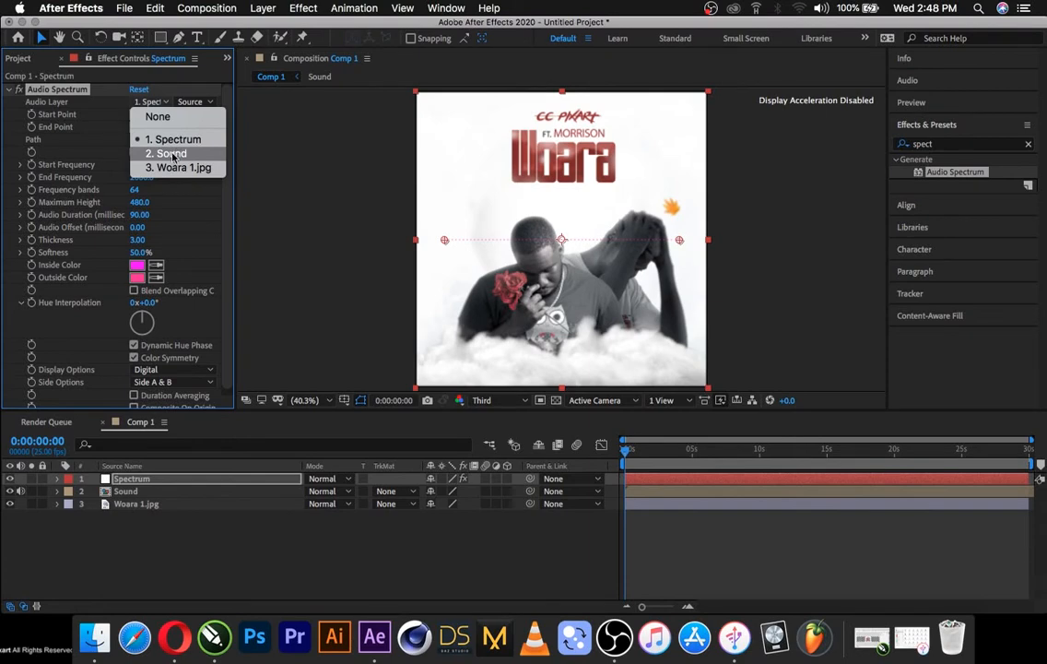
pyautogui.click(168, 153)
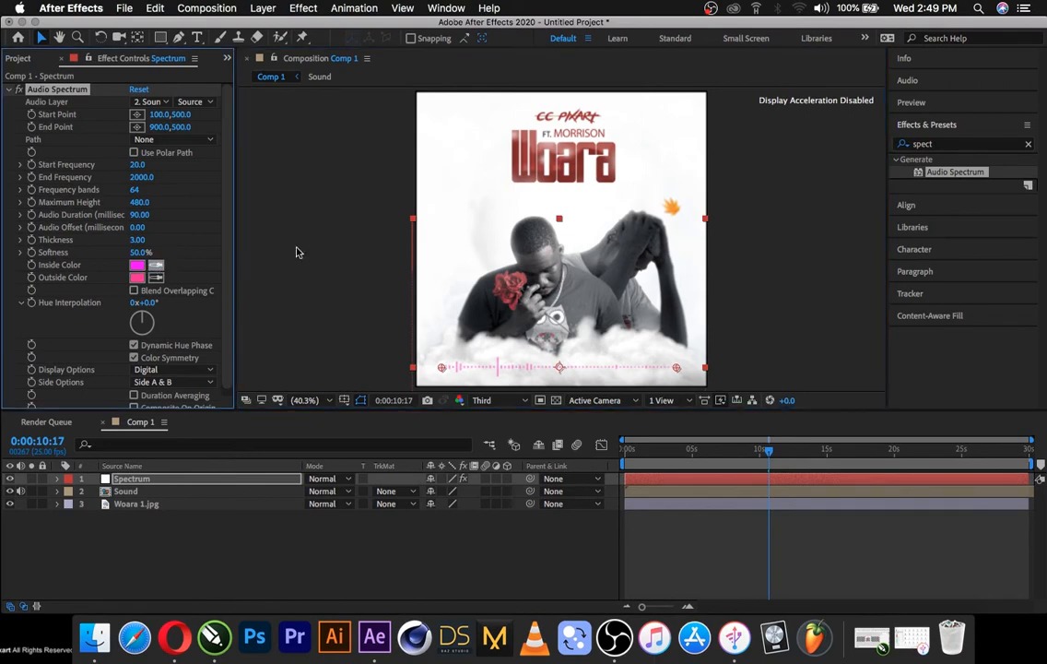
pyautogui.moveTo(516, 182)
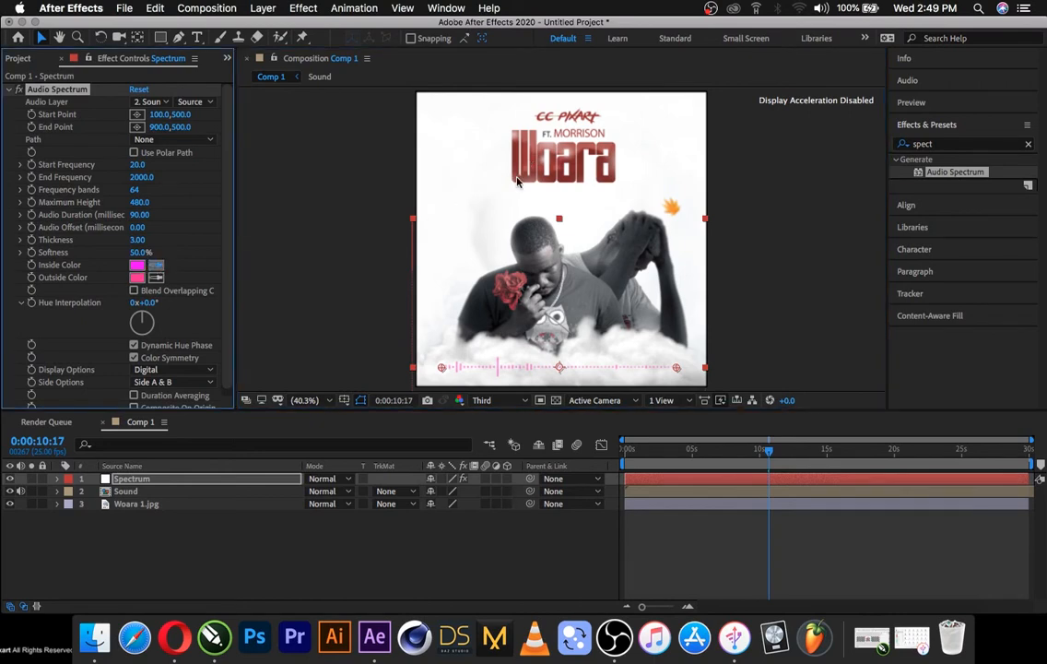
pyautogui.click(137, 264)
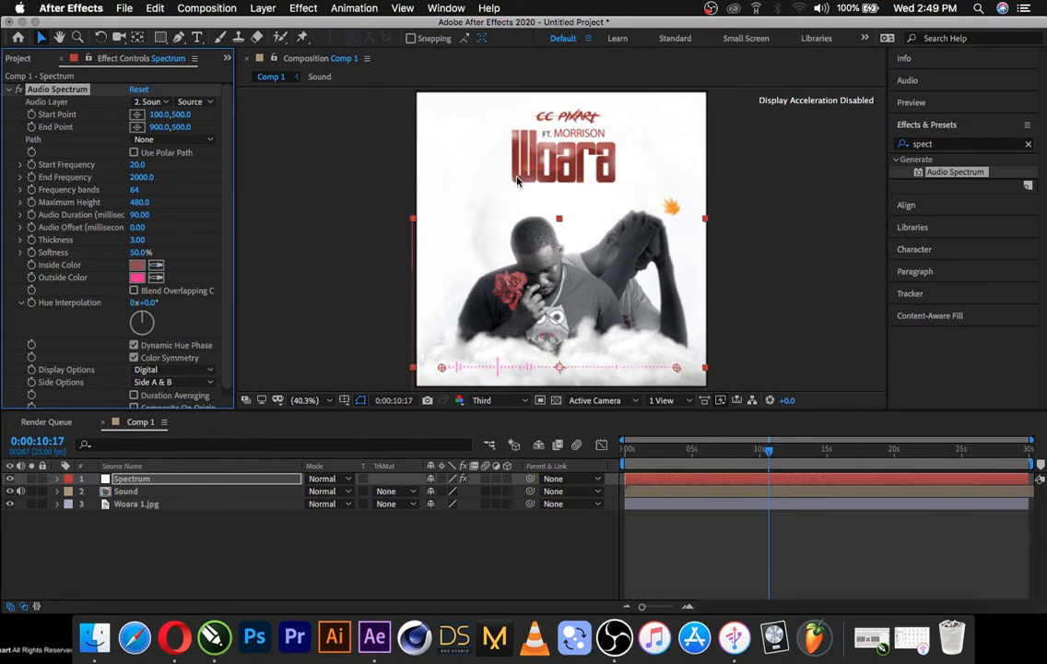